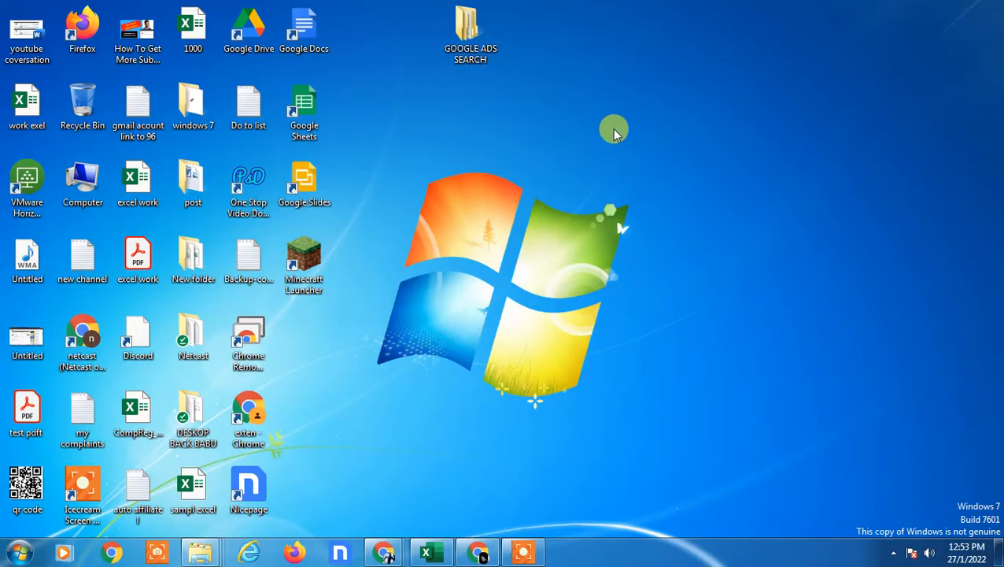
mouse_move(837, 167)
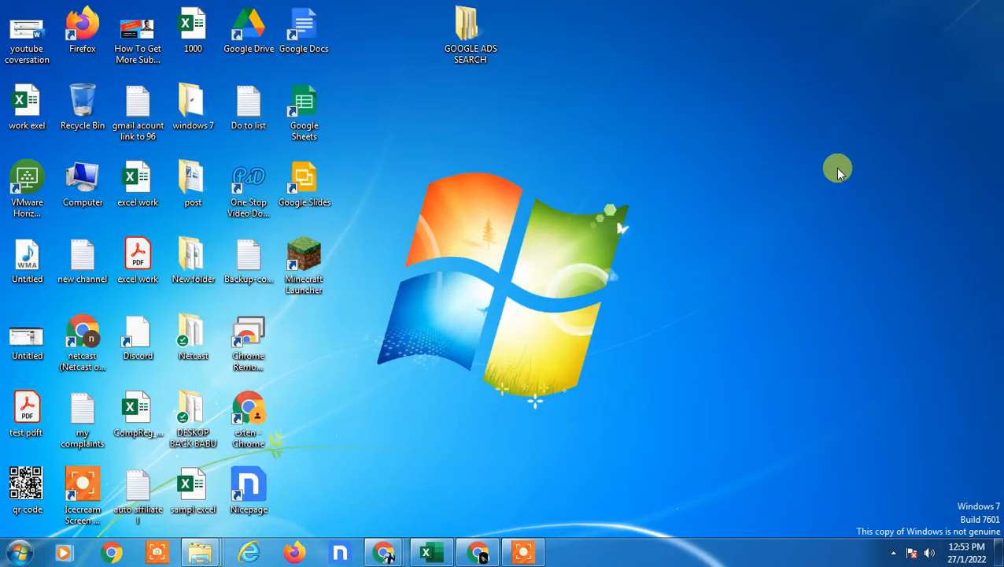
mouse_move(851, 170)
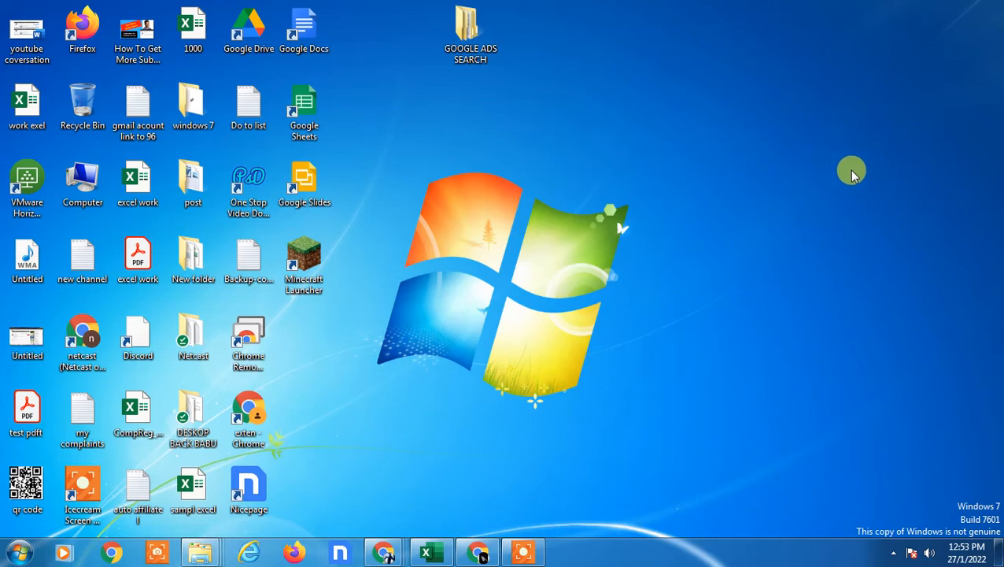
mouse_move(575, 67)
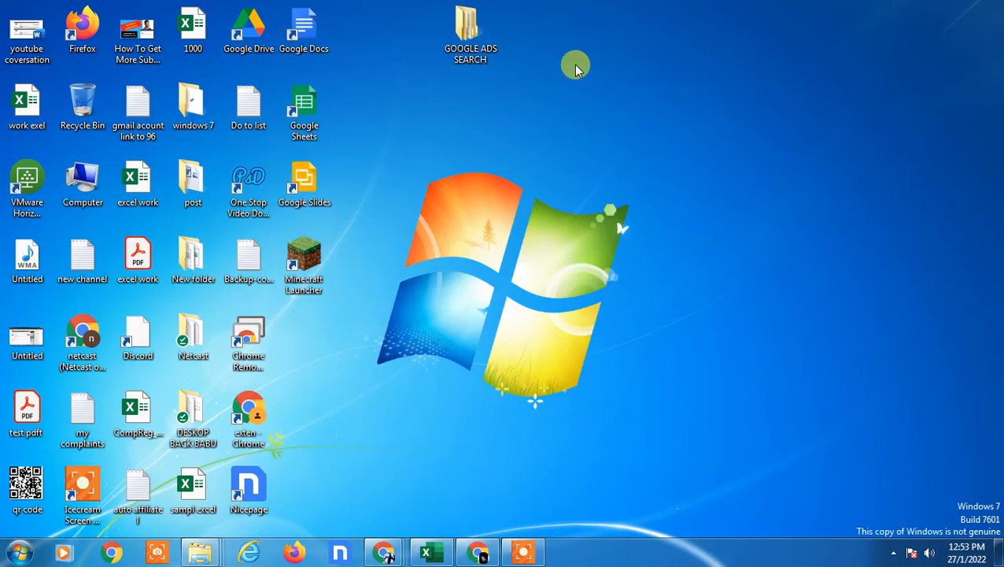
Step: Refresh the desktop, bring LinkedIn's Chrome window forward and go to the full Messaging page
right_click(575, 65)
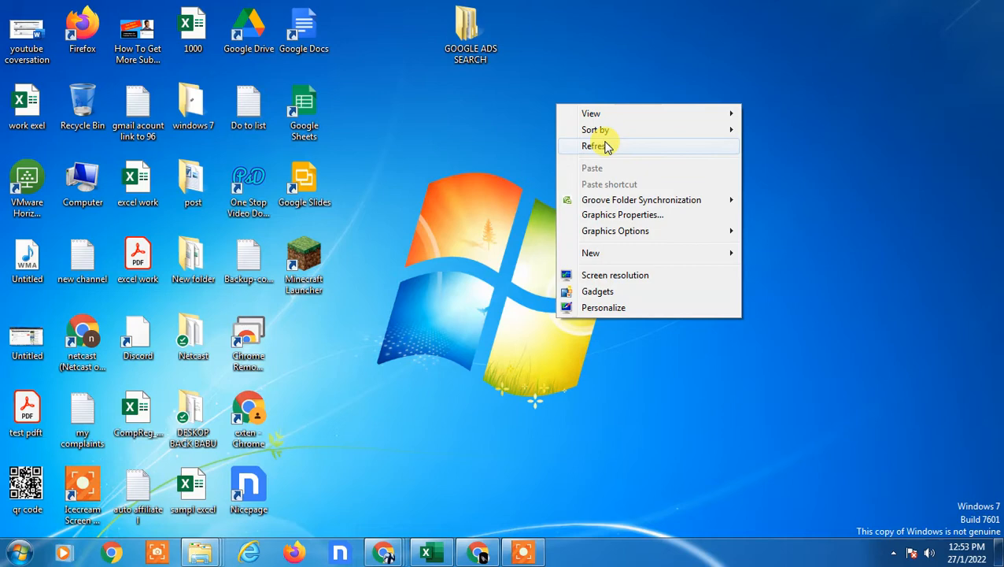
left_click(596, 145)
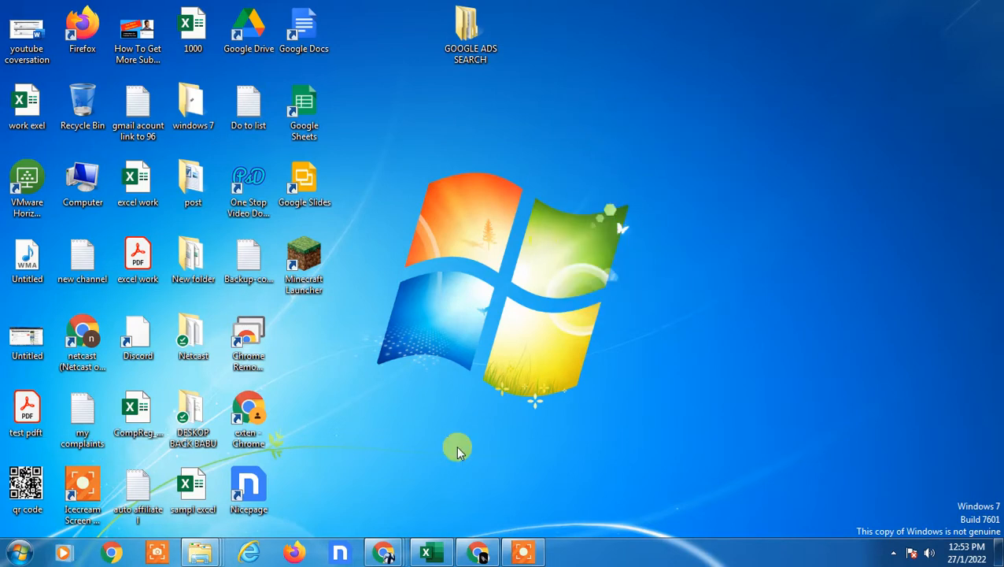
left_click(477, 551)
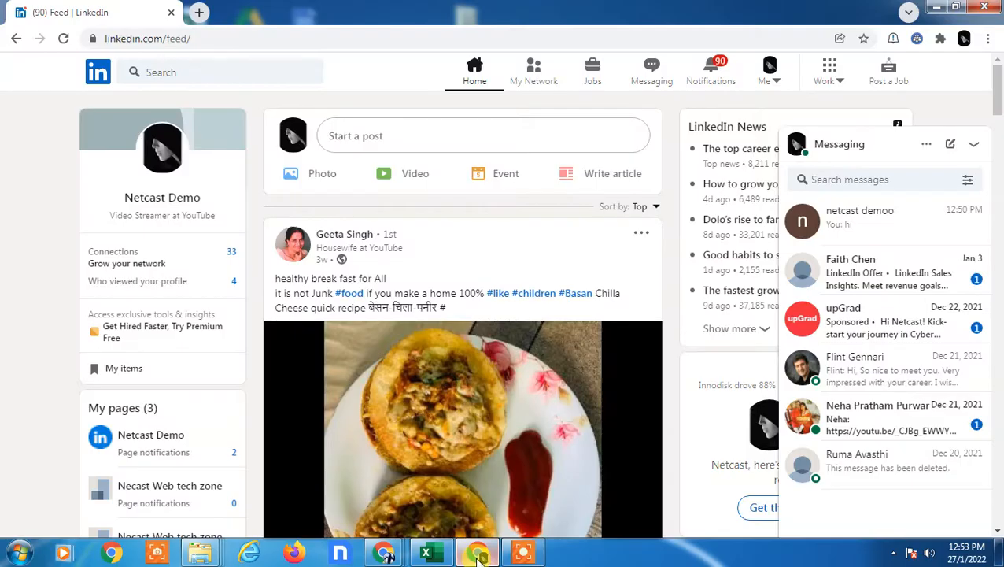
mouse_move(293, 242)
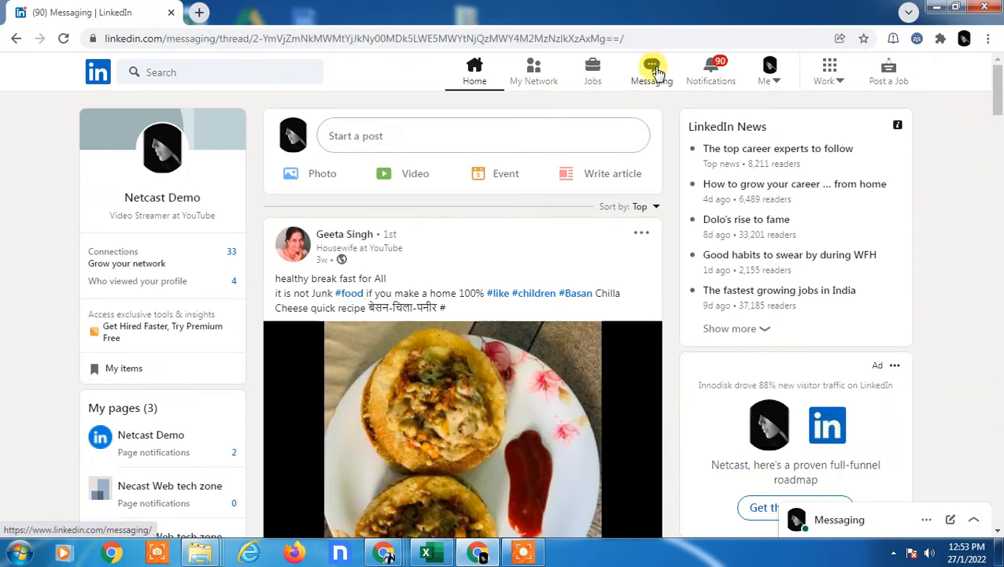
left_click(652, 66)
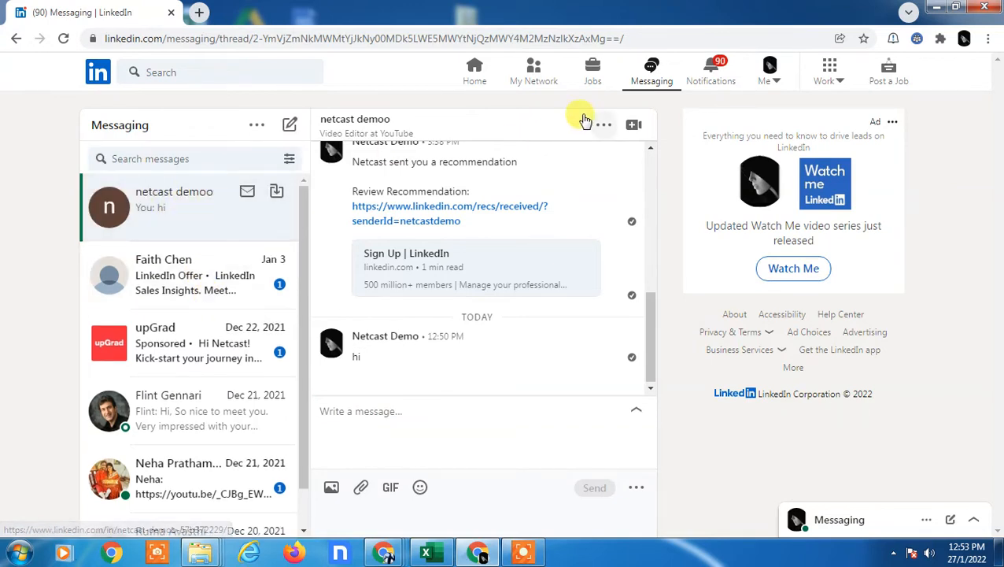
left_click(603, 124)
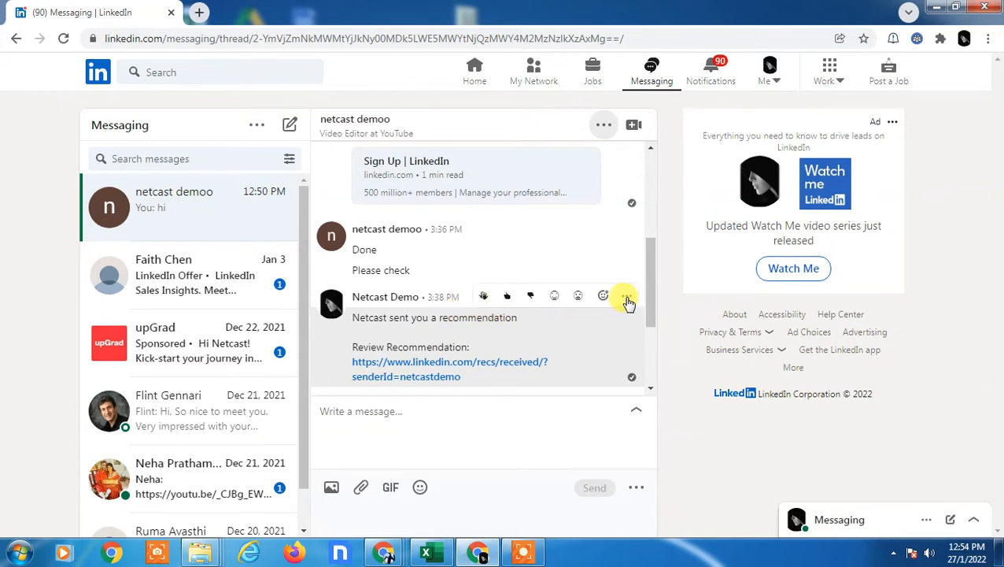
left_click(625, 296)
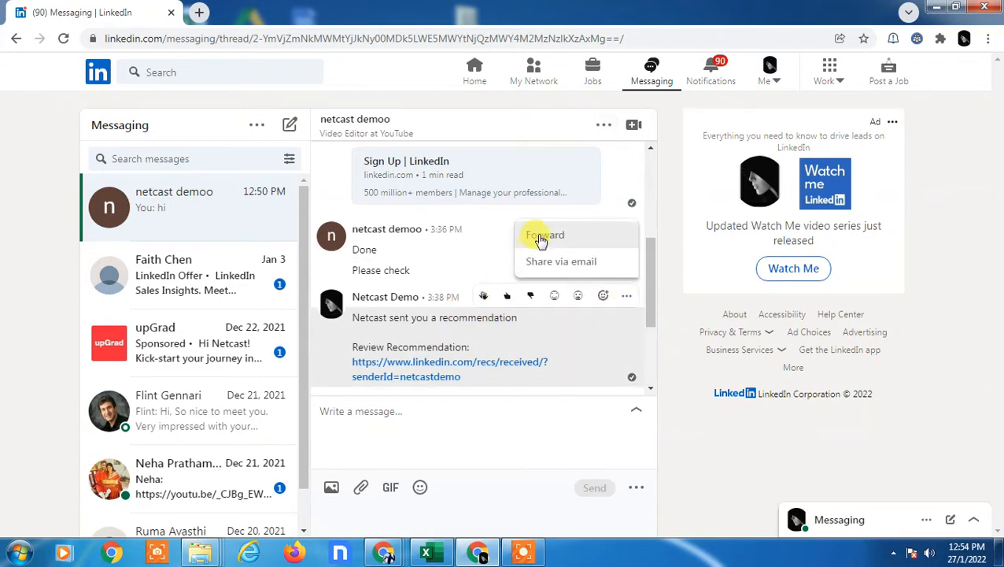
mouse_move(546, 262)
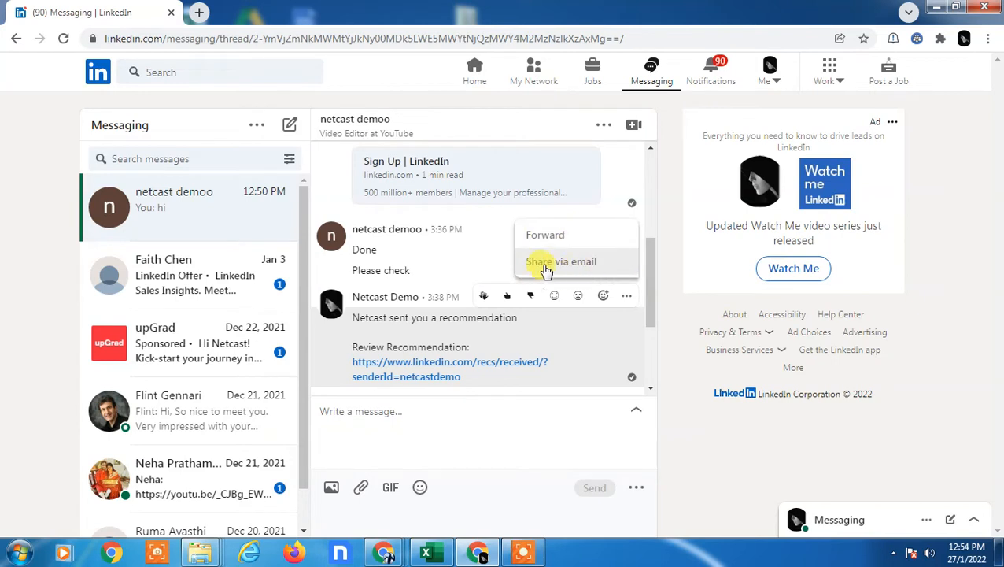
mouse_move(554, 235)
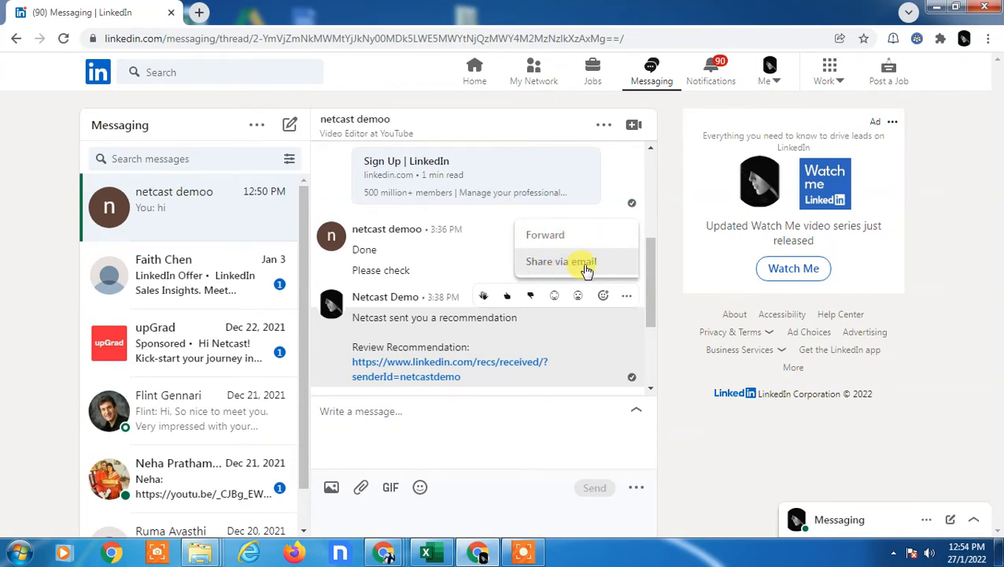
mouse_move(533, 418)
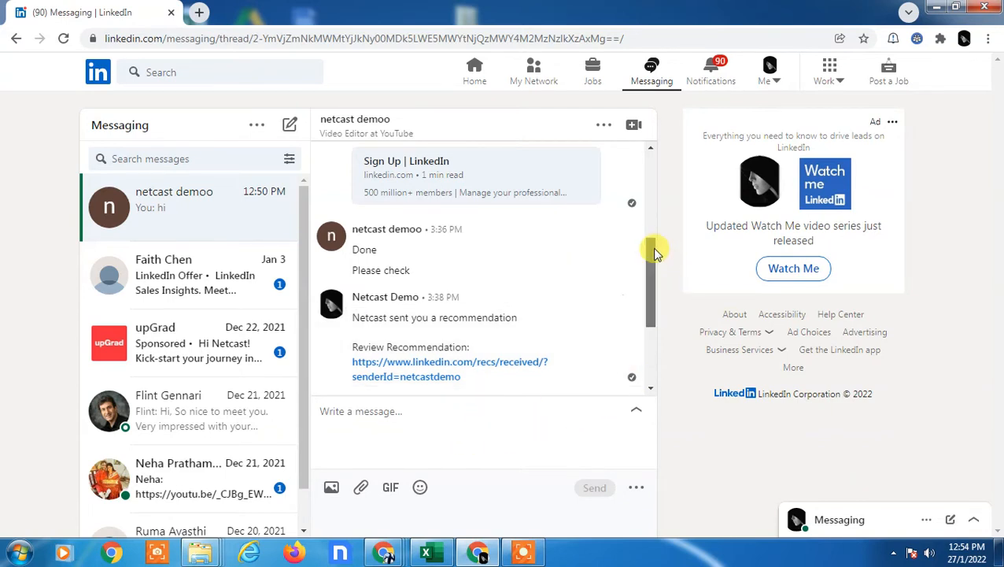
Step: Send a new 'hello' message in the netcast demoo conversation
scroll("down", 3)
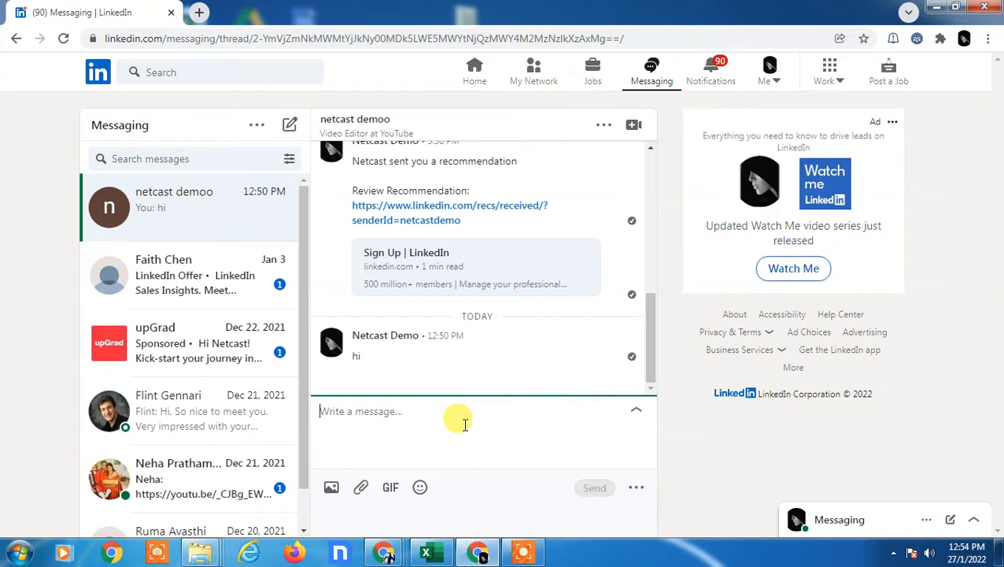
type("hello")
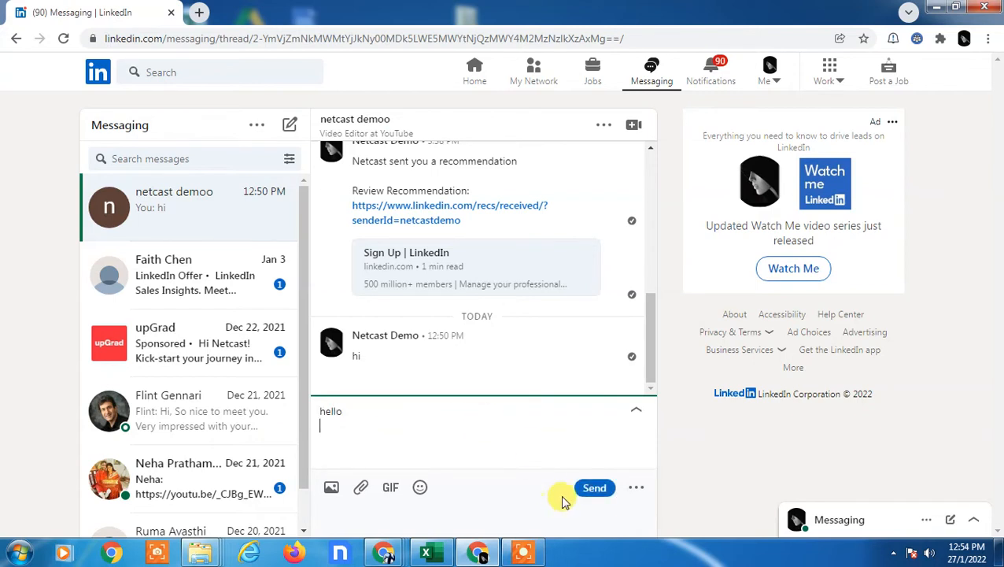
left_click(595, 488)
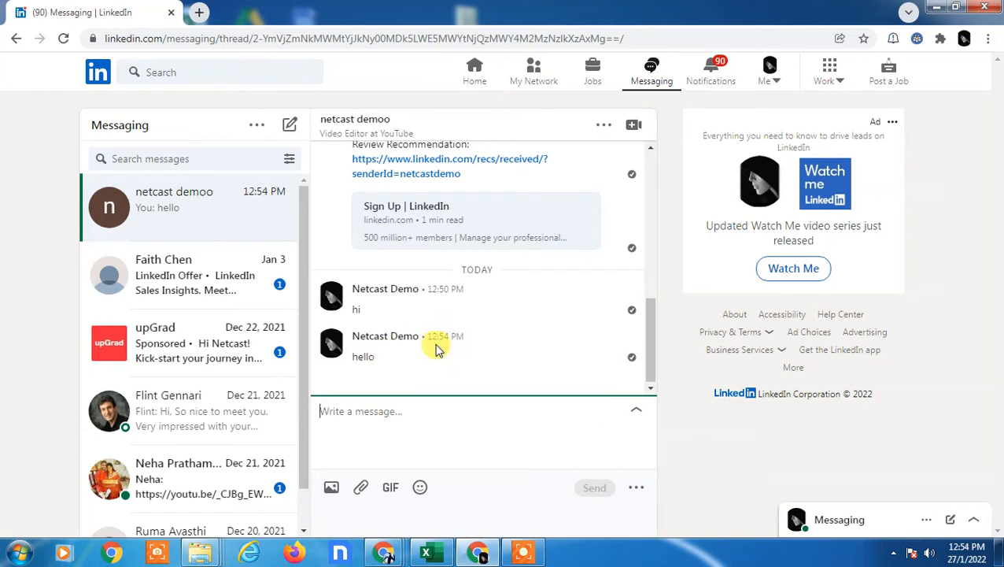
mouse_move(385, 337)
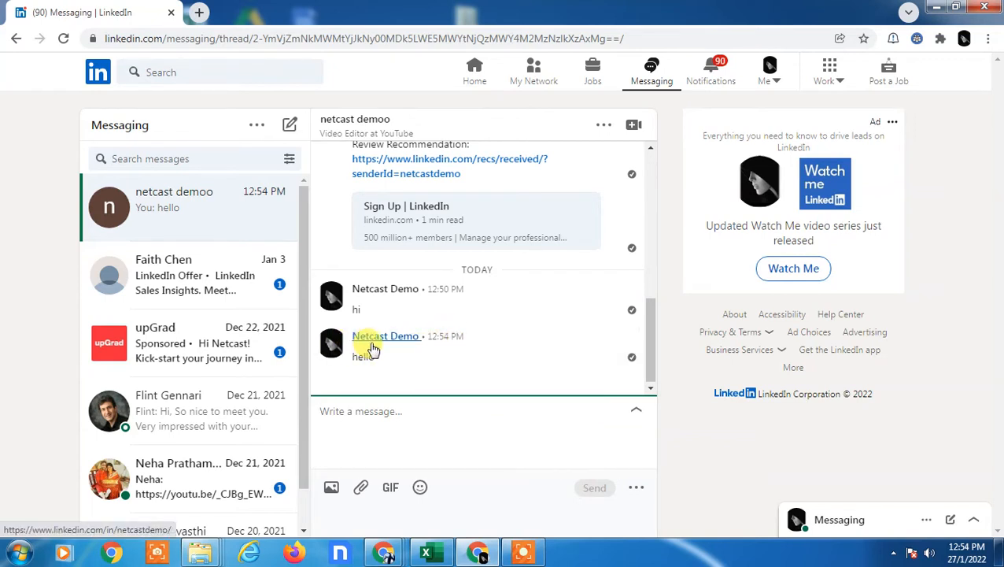
mouse_move(574, 339)
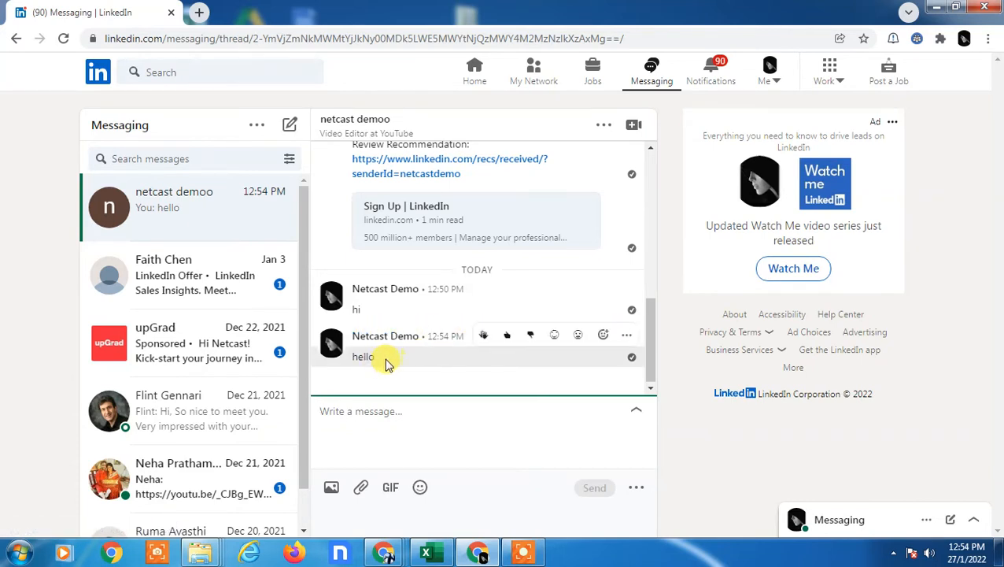
mouse_move(574, 360)
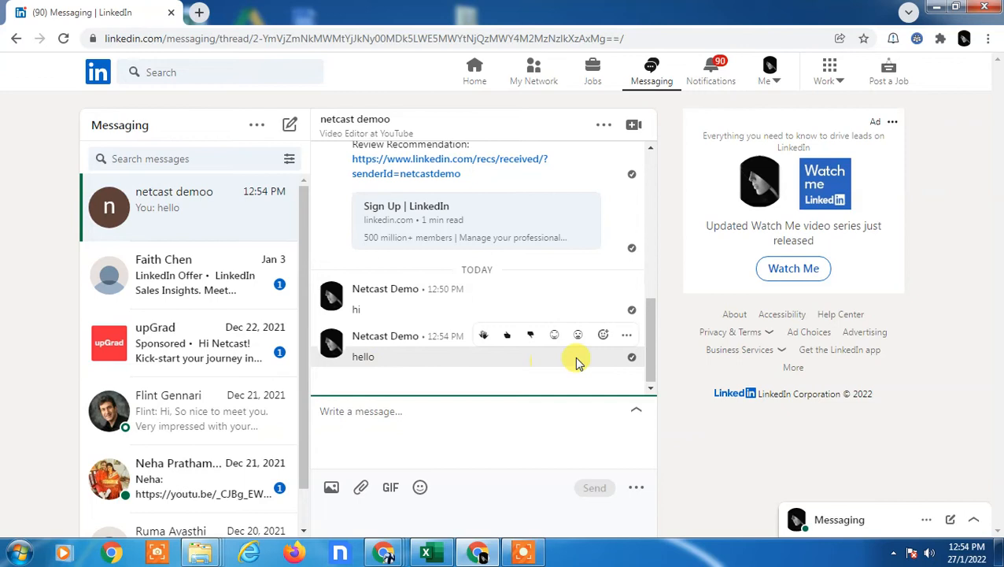
mouse_move(625, 338)
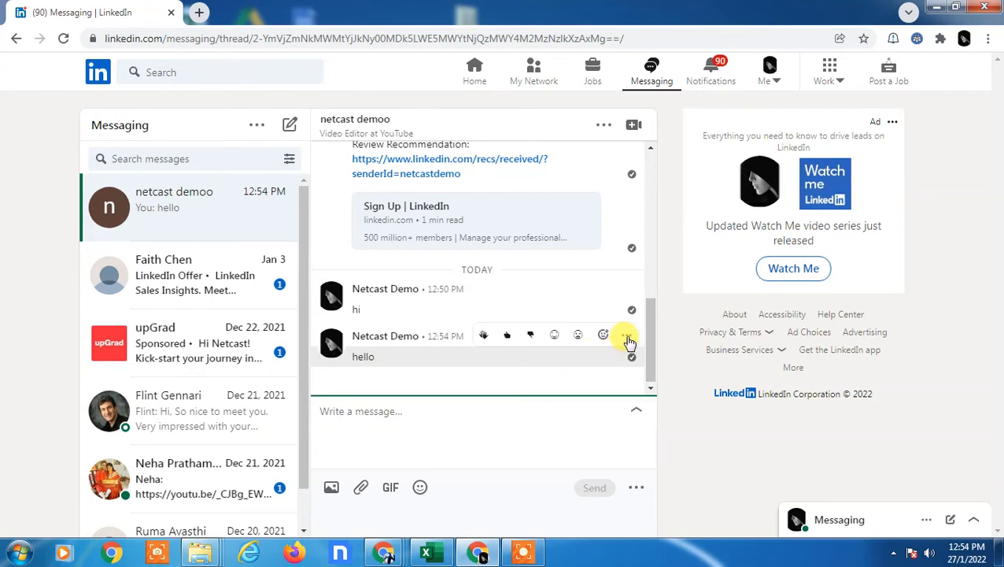
Step: Delete the 'hello' message for everyone via its More (…) options and confirm
left_click(626, 333)
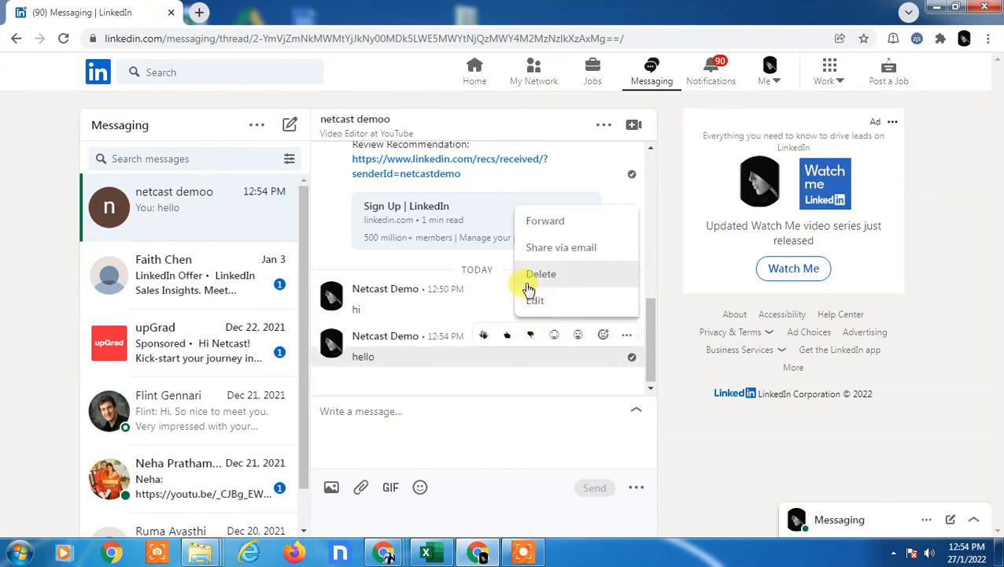
mouse_move(542, 274)
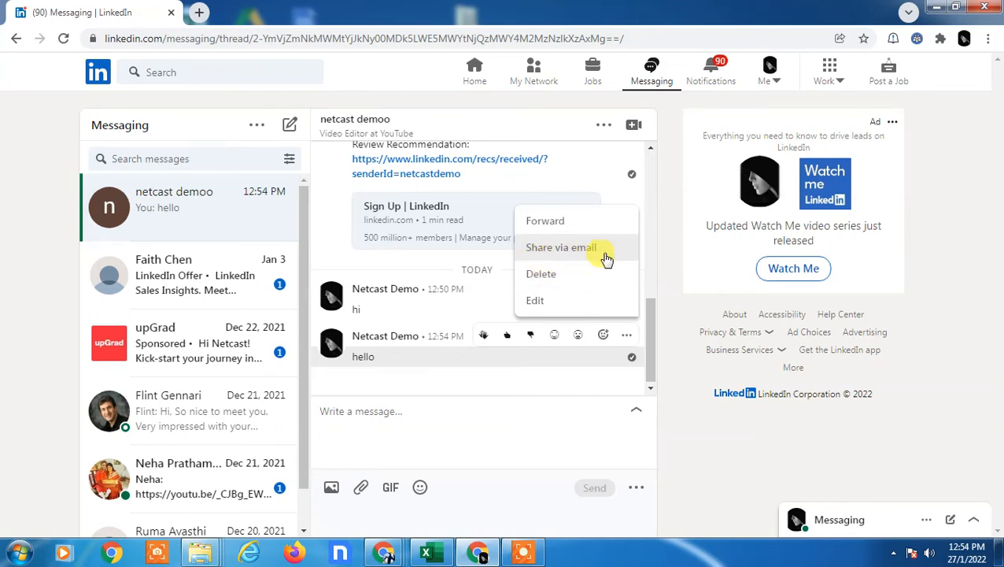
left_click(540, 274)
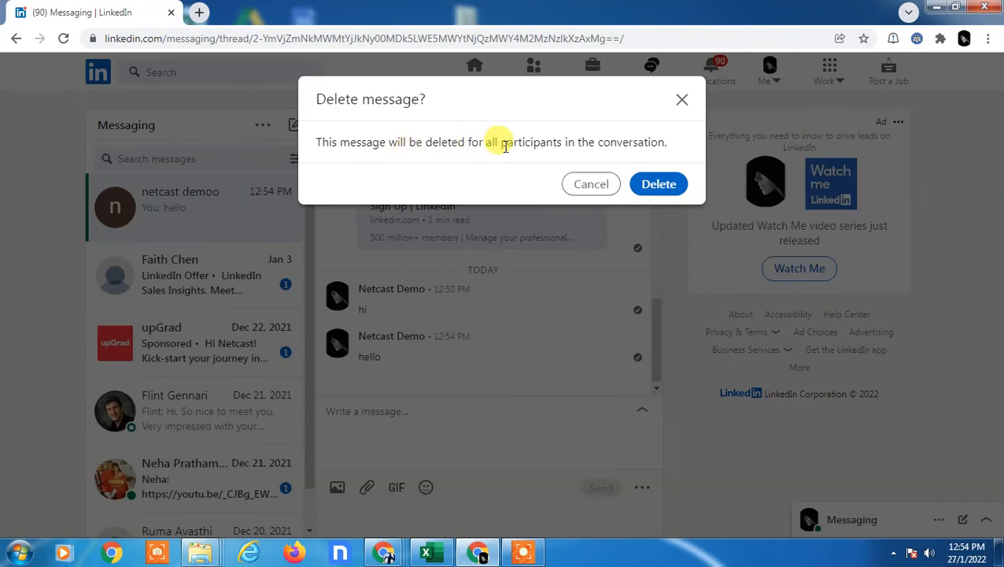
left_click(658, 183)
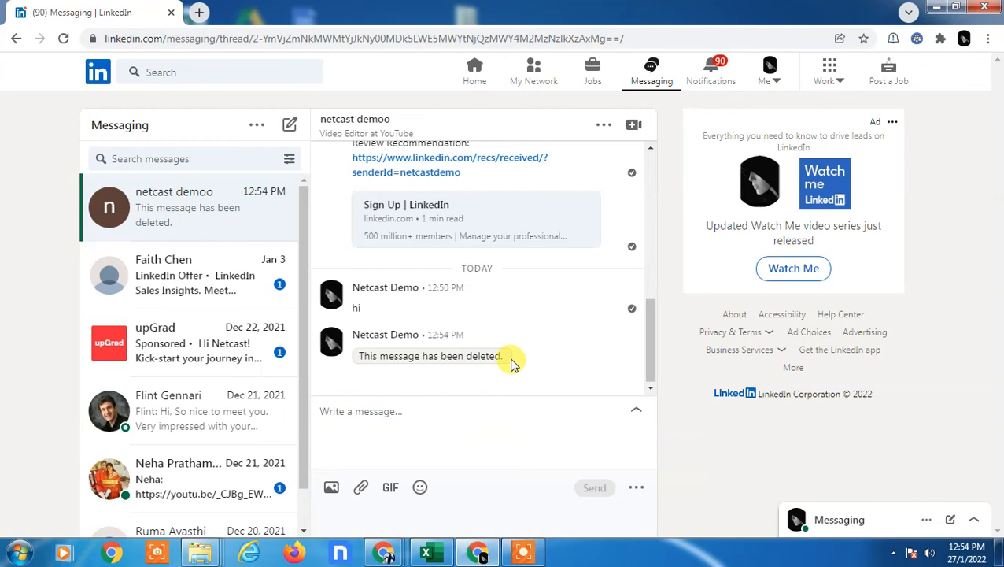
mouse_move(540, 359)
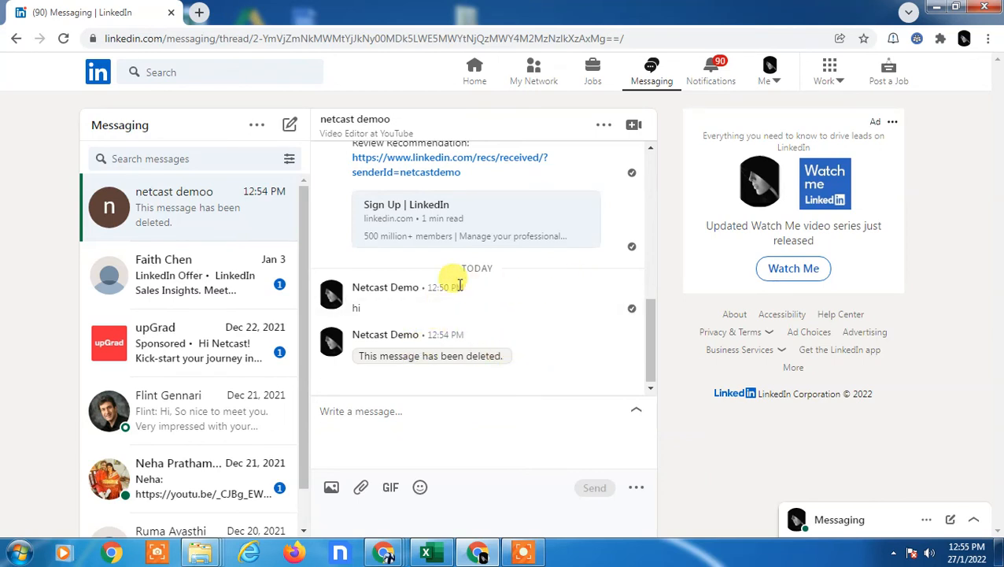
Step: Scroll the conversation to review the earlier 'Done, Please check' reply
scroll("down", 3)
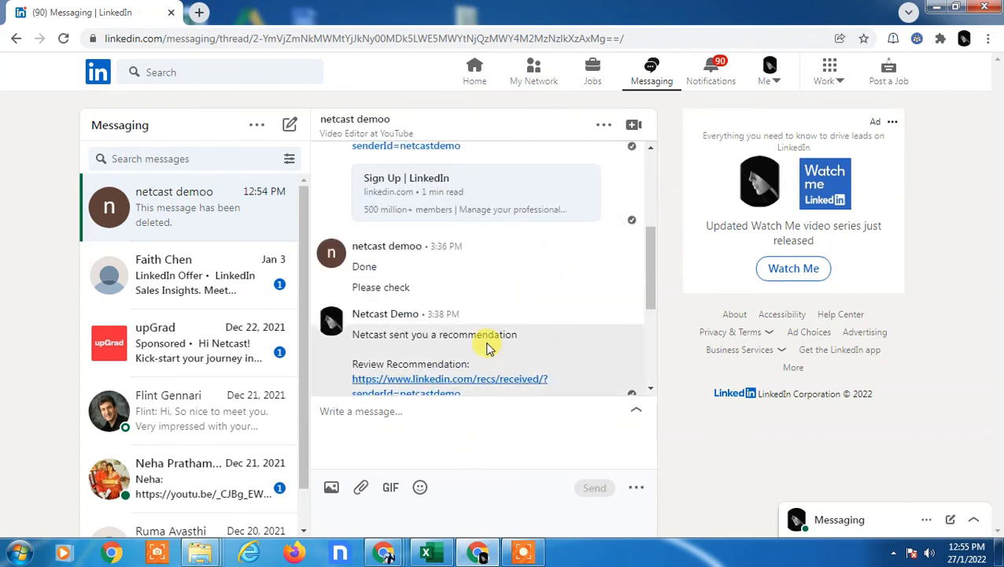